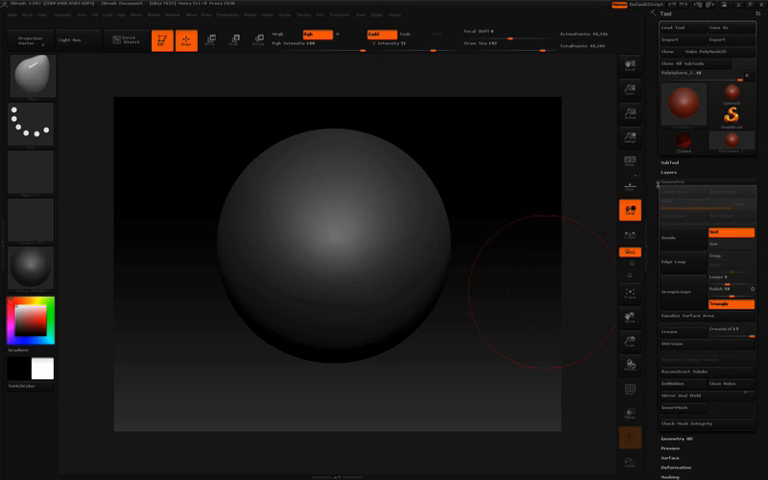
mouse_move(630, 212)
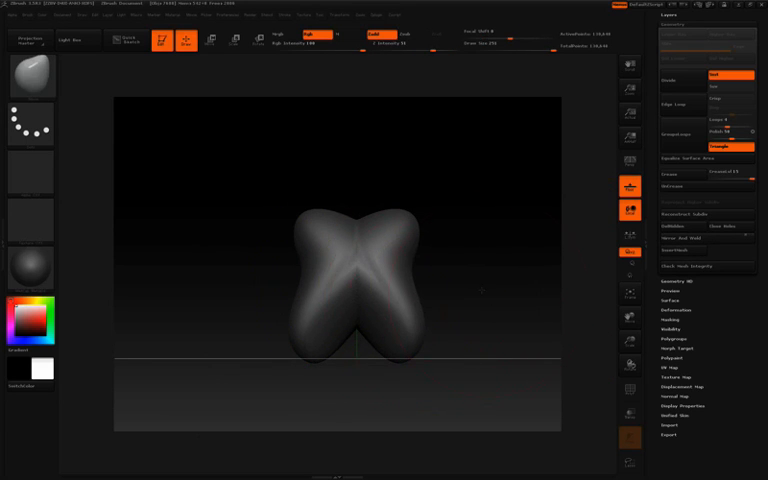
Step: Clear the deformed sphere from the viewport to start from a fresh primitive
left_click(210, 44)
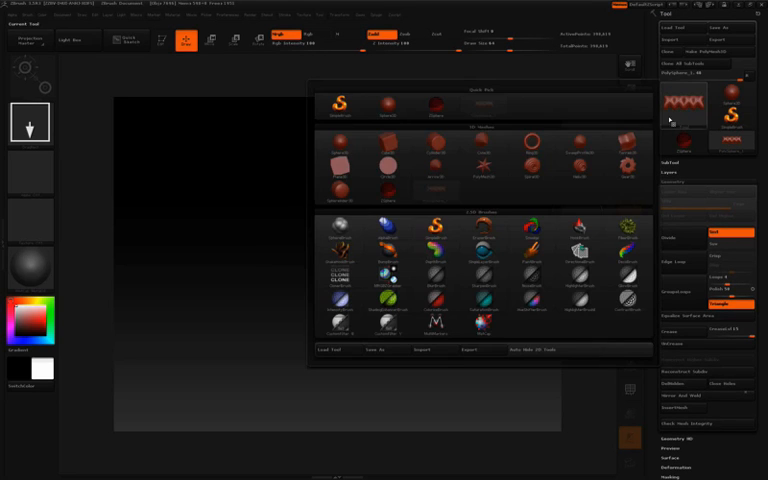
Step: Choose a new 3D primitive from the Tool palette as the base mesh
left_click(532, 144)
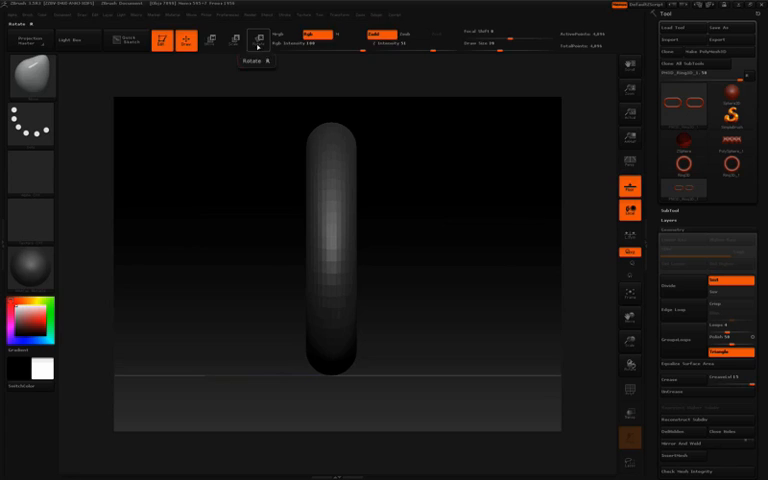
Step: Move the oval link into place with the Transform gizmo, ready for chaining
left_click(258, 40)
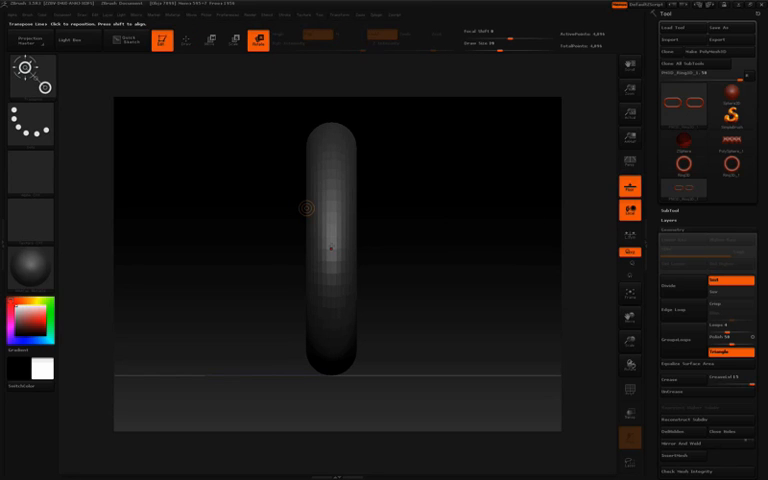
left_click_drag(332, 246, 390, 246)
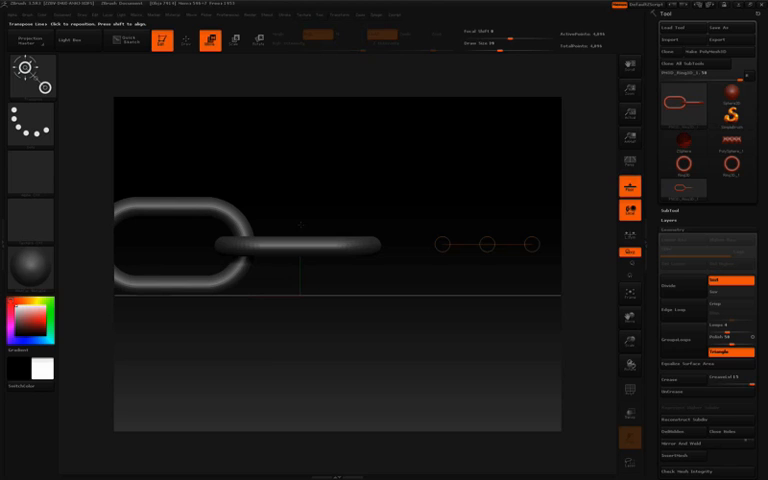
mouse_move(364, 288)
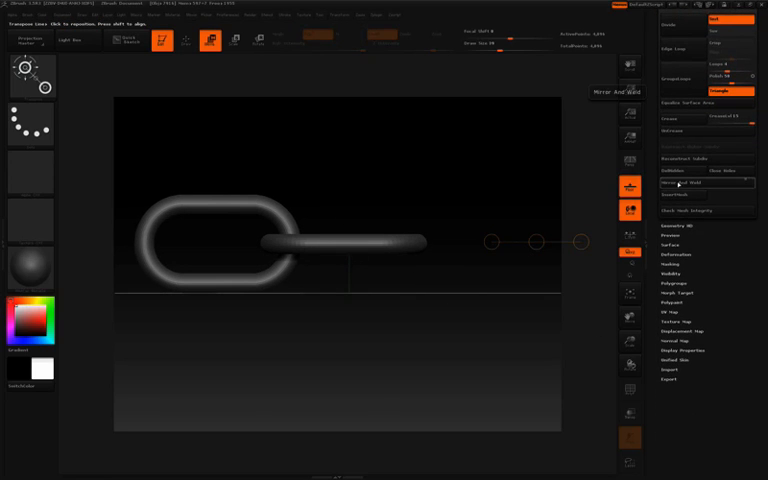
Step: Mirror And Weld the link to add a second oval link across the chain
left_click(680, 184)
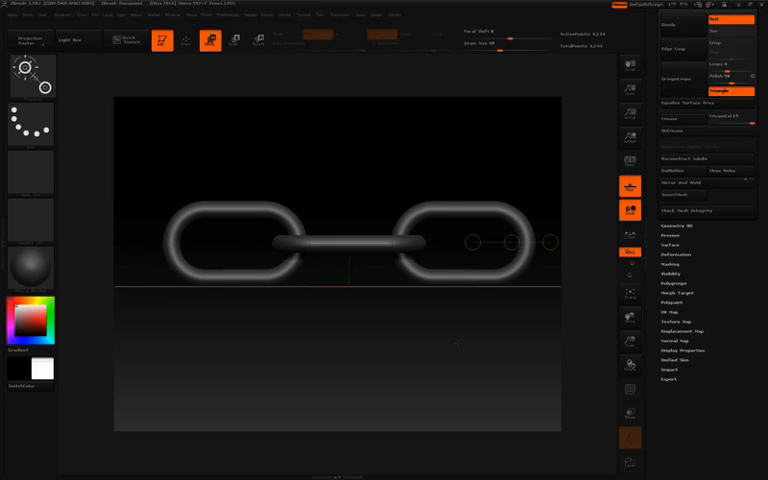